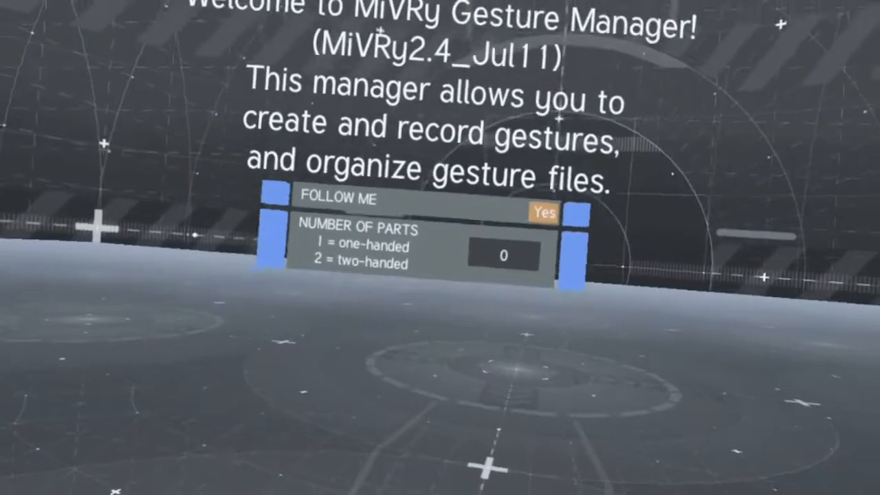
{"action": "mouse_move", "coordinate": [440, 248]}
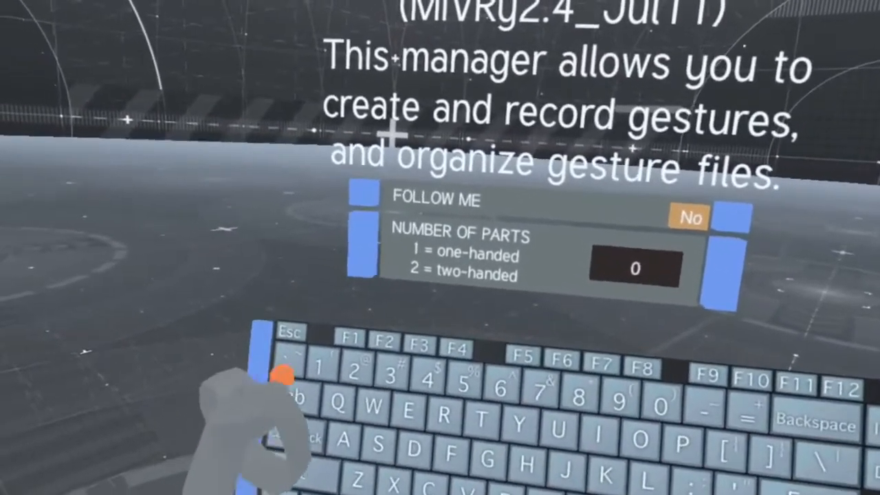
- Enter 1 as the Number of Parts on the virtual keyboard
{"action": "key", "text": "1"}
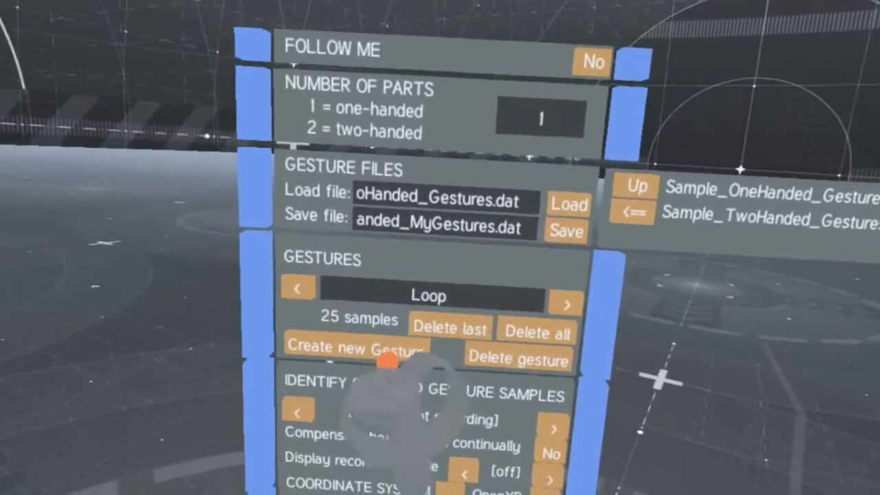
- Create the new gesture New2 for recording samples
{"action": "left_click", "coordinate": [353, 347]}
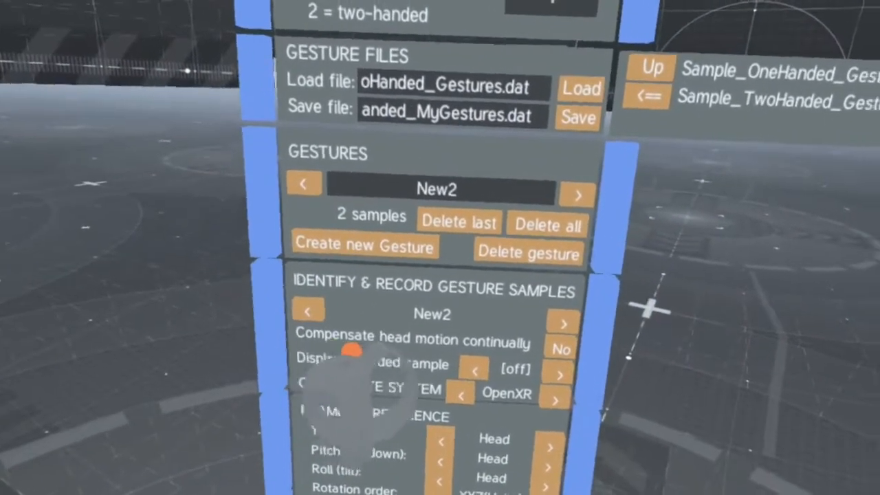
- Record an additional sample for New2
{"action": "left_click", "coordinate": [561, 349]}
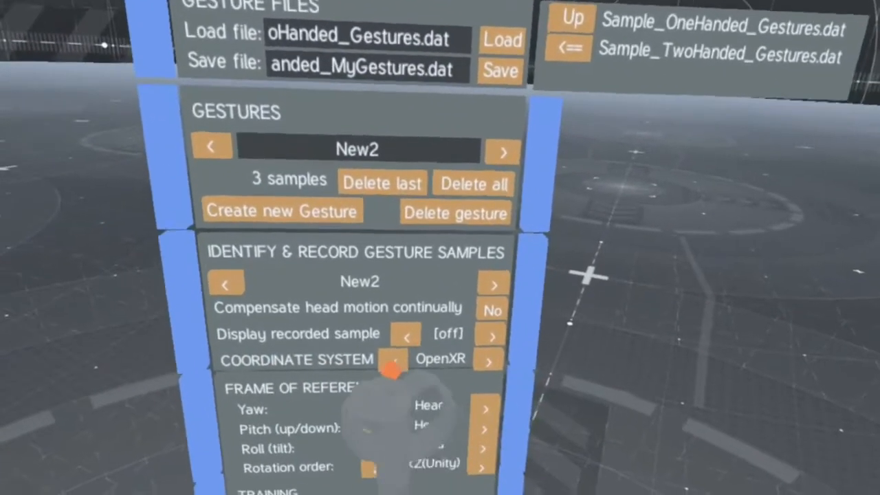
- Cycle the coordinate system through OculusVR and SteamVR back to OpenXR
{"action": "left_click", "coordinate": [488, 360]}
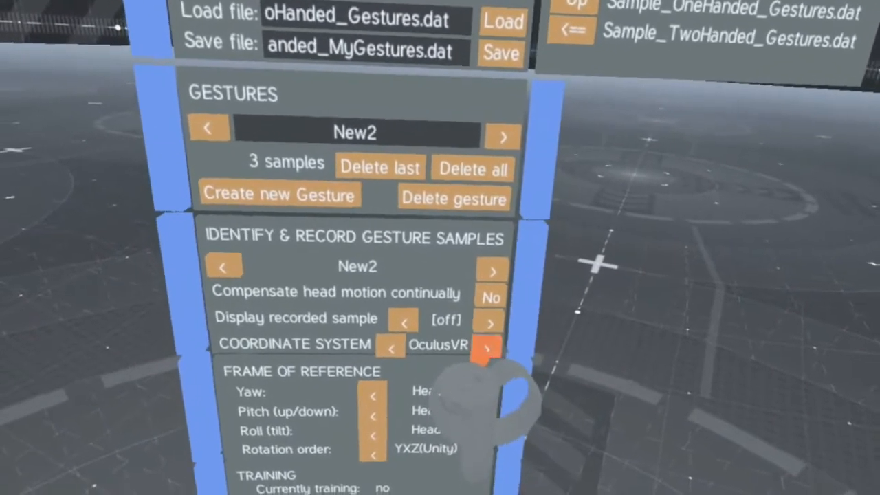
{"action": "left_click", "coordinate": [489, 347]}
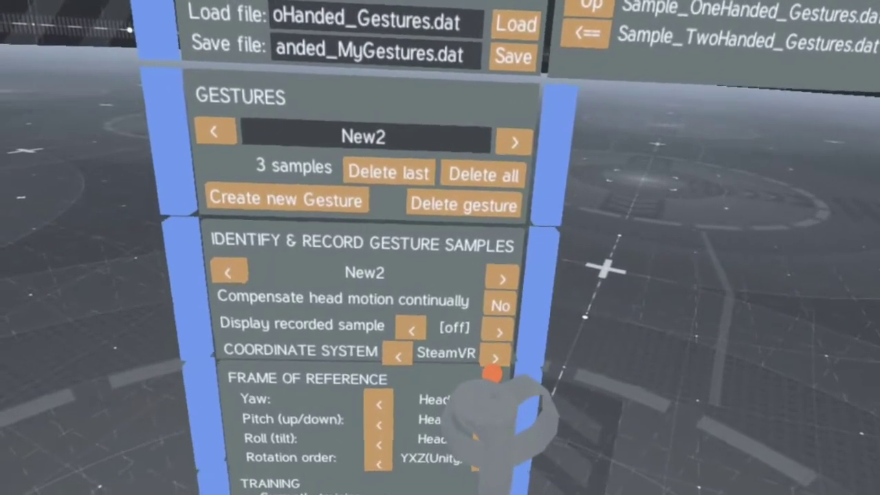
{"action": "left_click", "coordinate": [498, 353]}
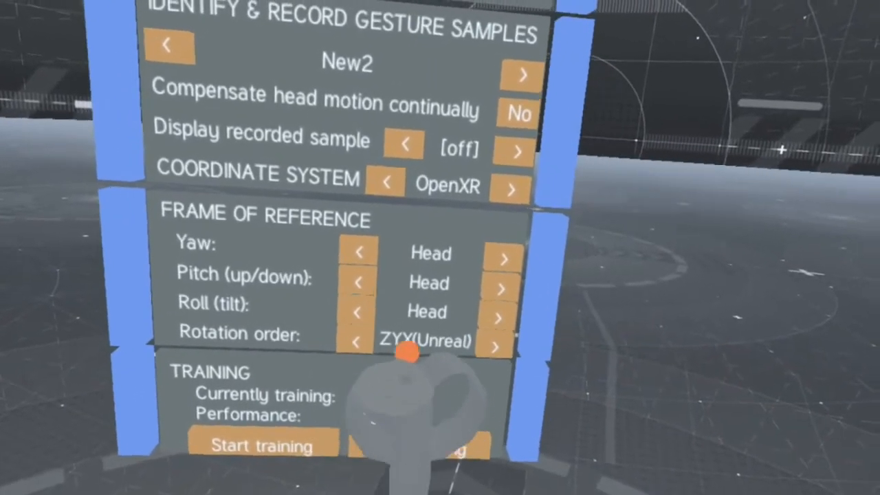
- Cycle the rotation order through ZXY to another option
{"action": "left_click", "coordinate": [356, 342]}
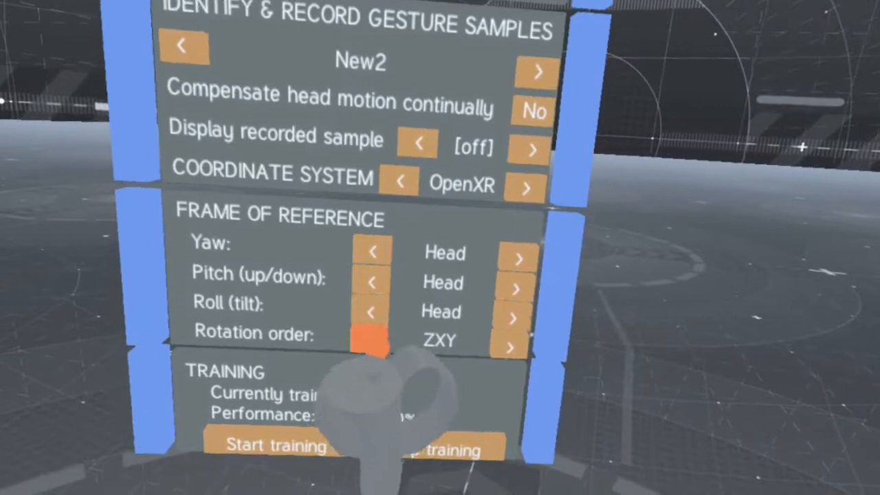
{"action": "left_click", "coordinate": [371, 332]}
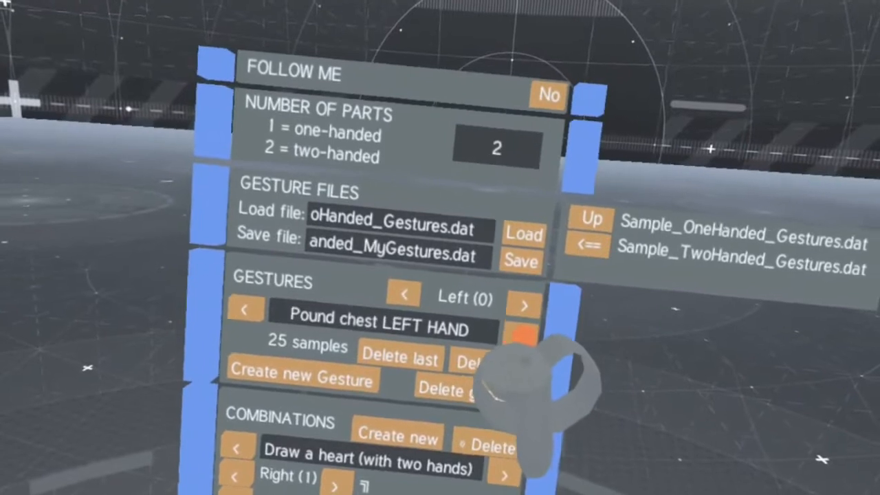
- Switch gestures to Right (1) and view the heart combination's right and left parts
{"action": "left_click", "coordinate": [524, 305]}
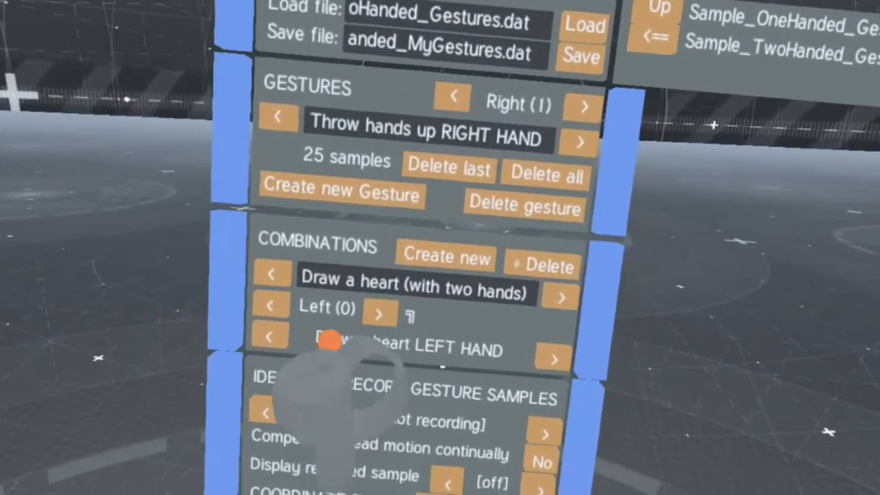
{"action": "left_click", "coordinate": [379, 313]}
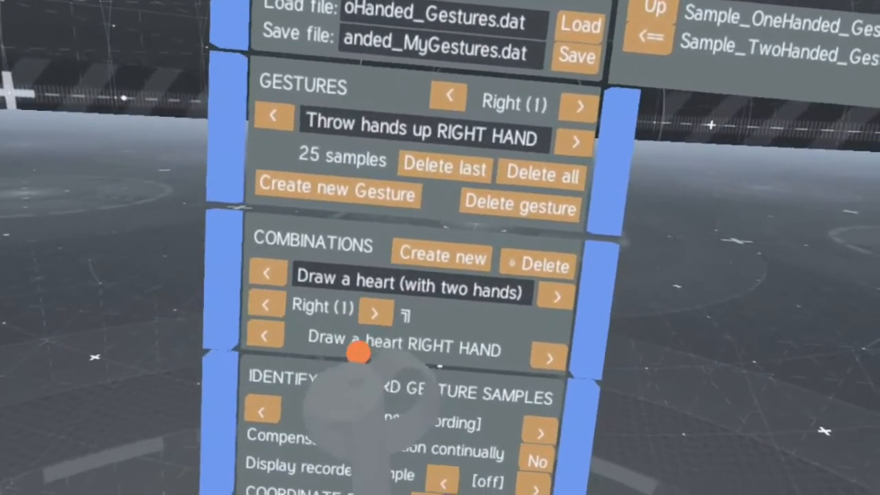
{"action": "left_click", "coordinate": [268, 304]}
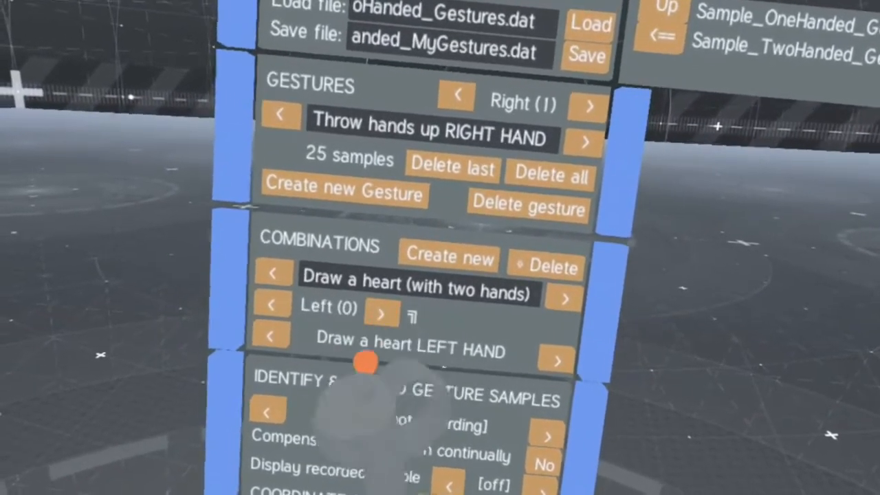